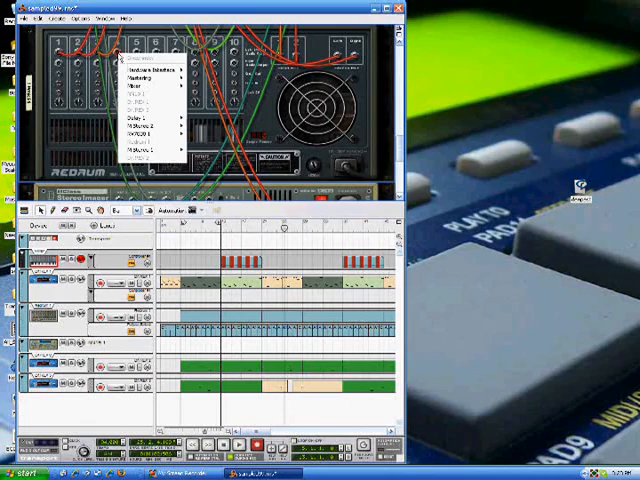
pyautogui.click(153, 75)
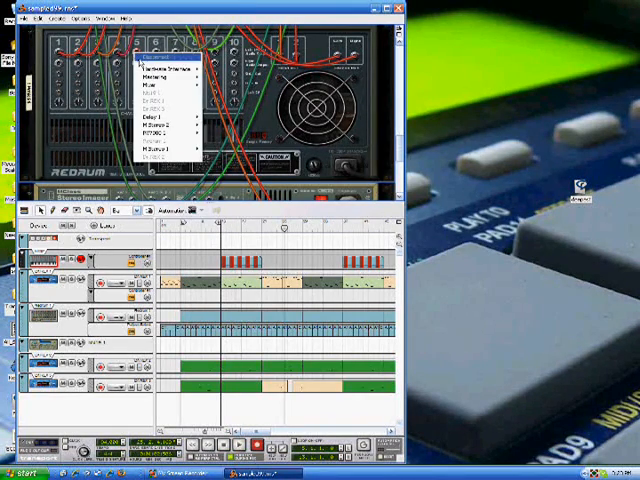
pyautogui.click(175, 73)
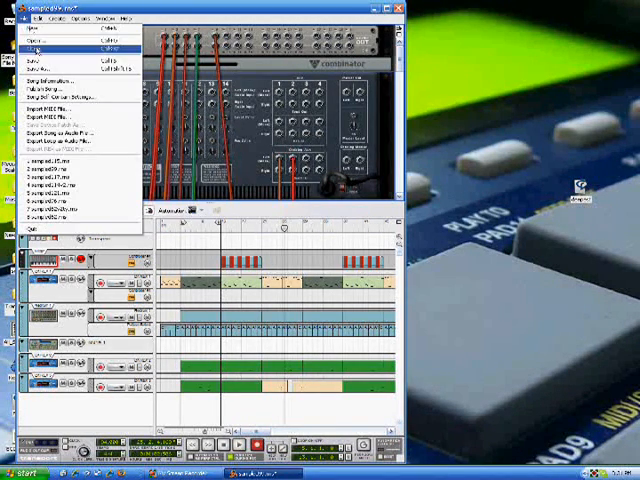
pyautogui.click(35, 47)
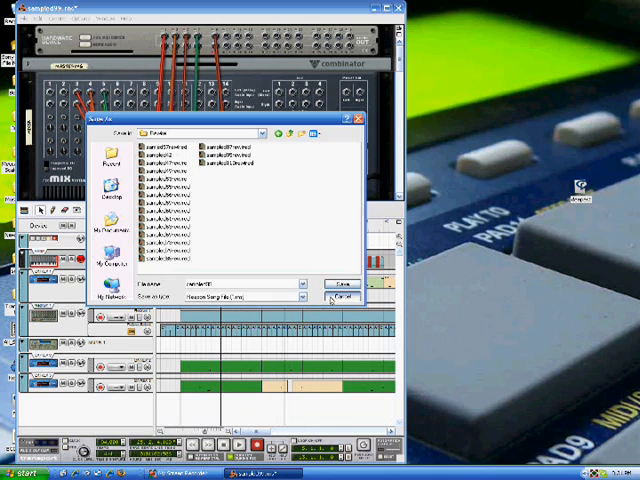
pyautogui.click(344, 296)
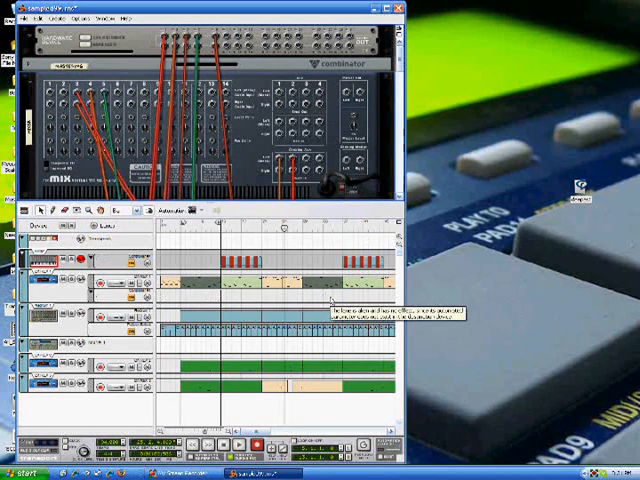